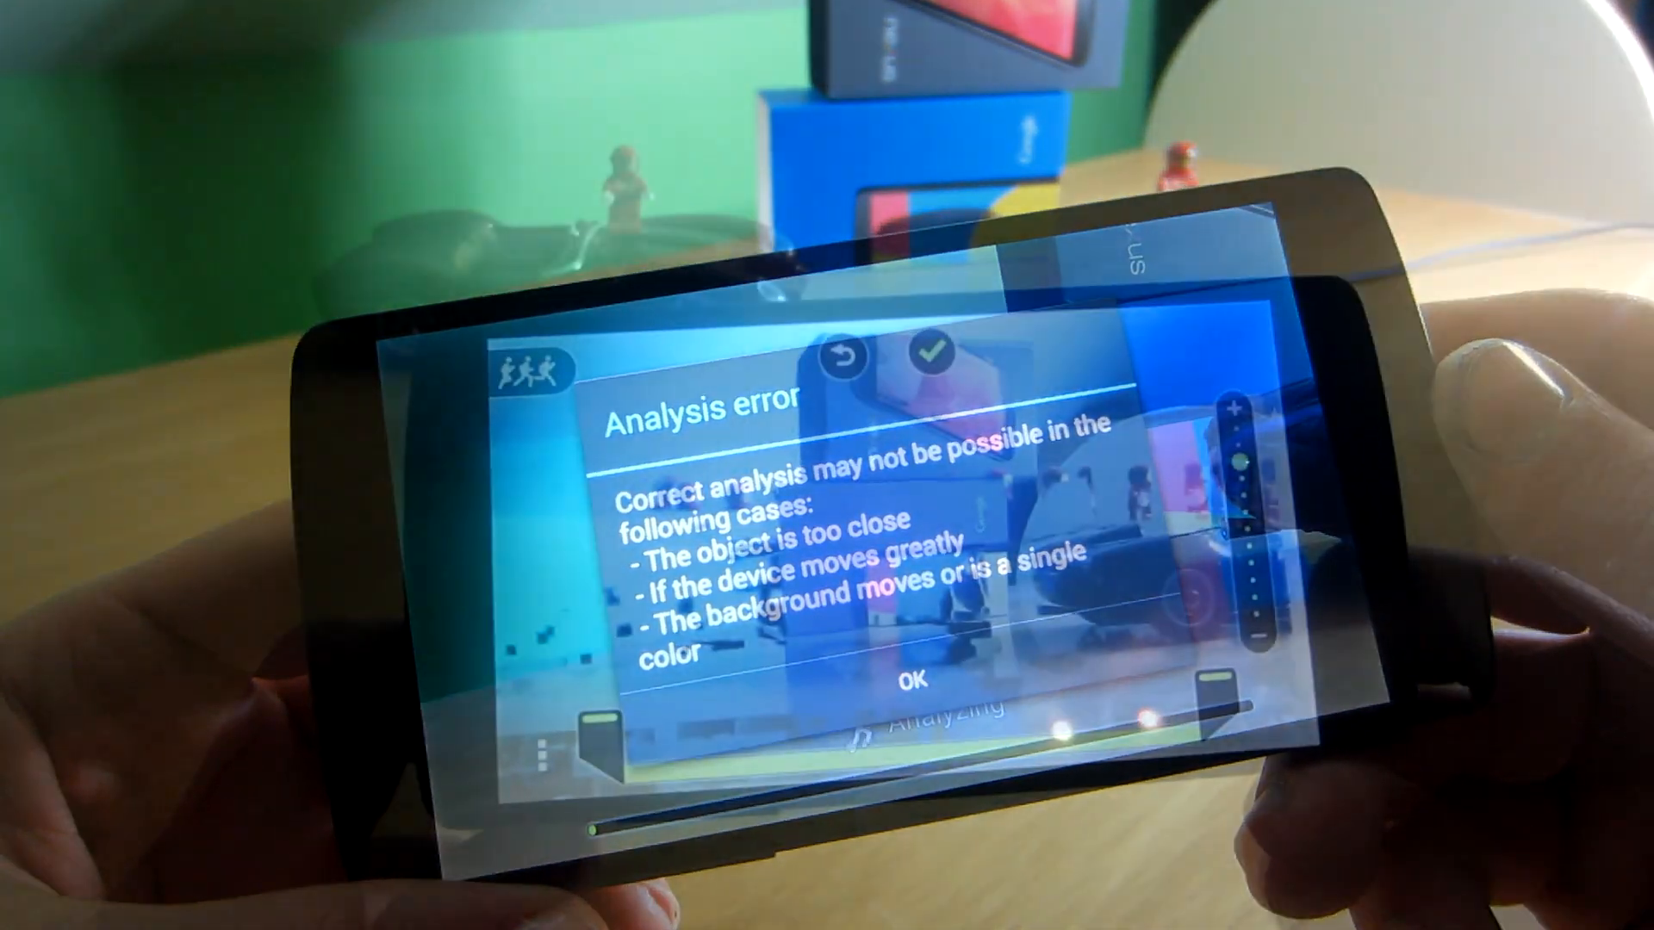
# Dismiss the Analysis error dialog with OK to return to the editing screen
pyautogui.click(914, 682)
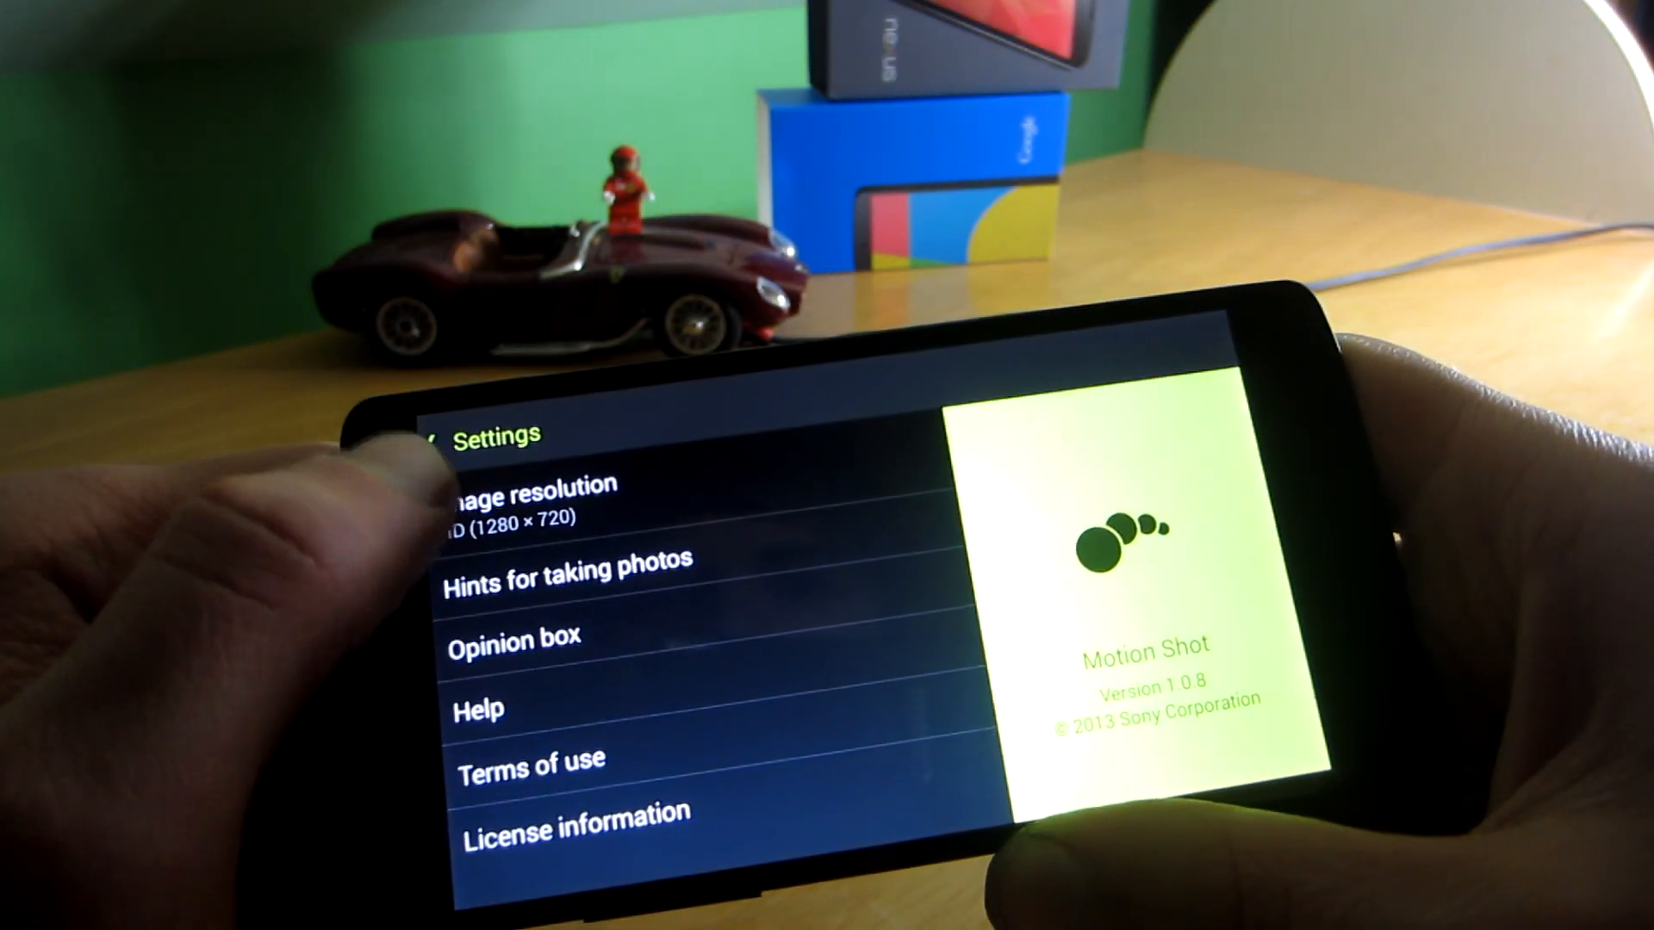
# Leave the Settings screen and return to the motion shot editing screen
pyautogui.click(561, 560)
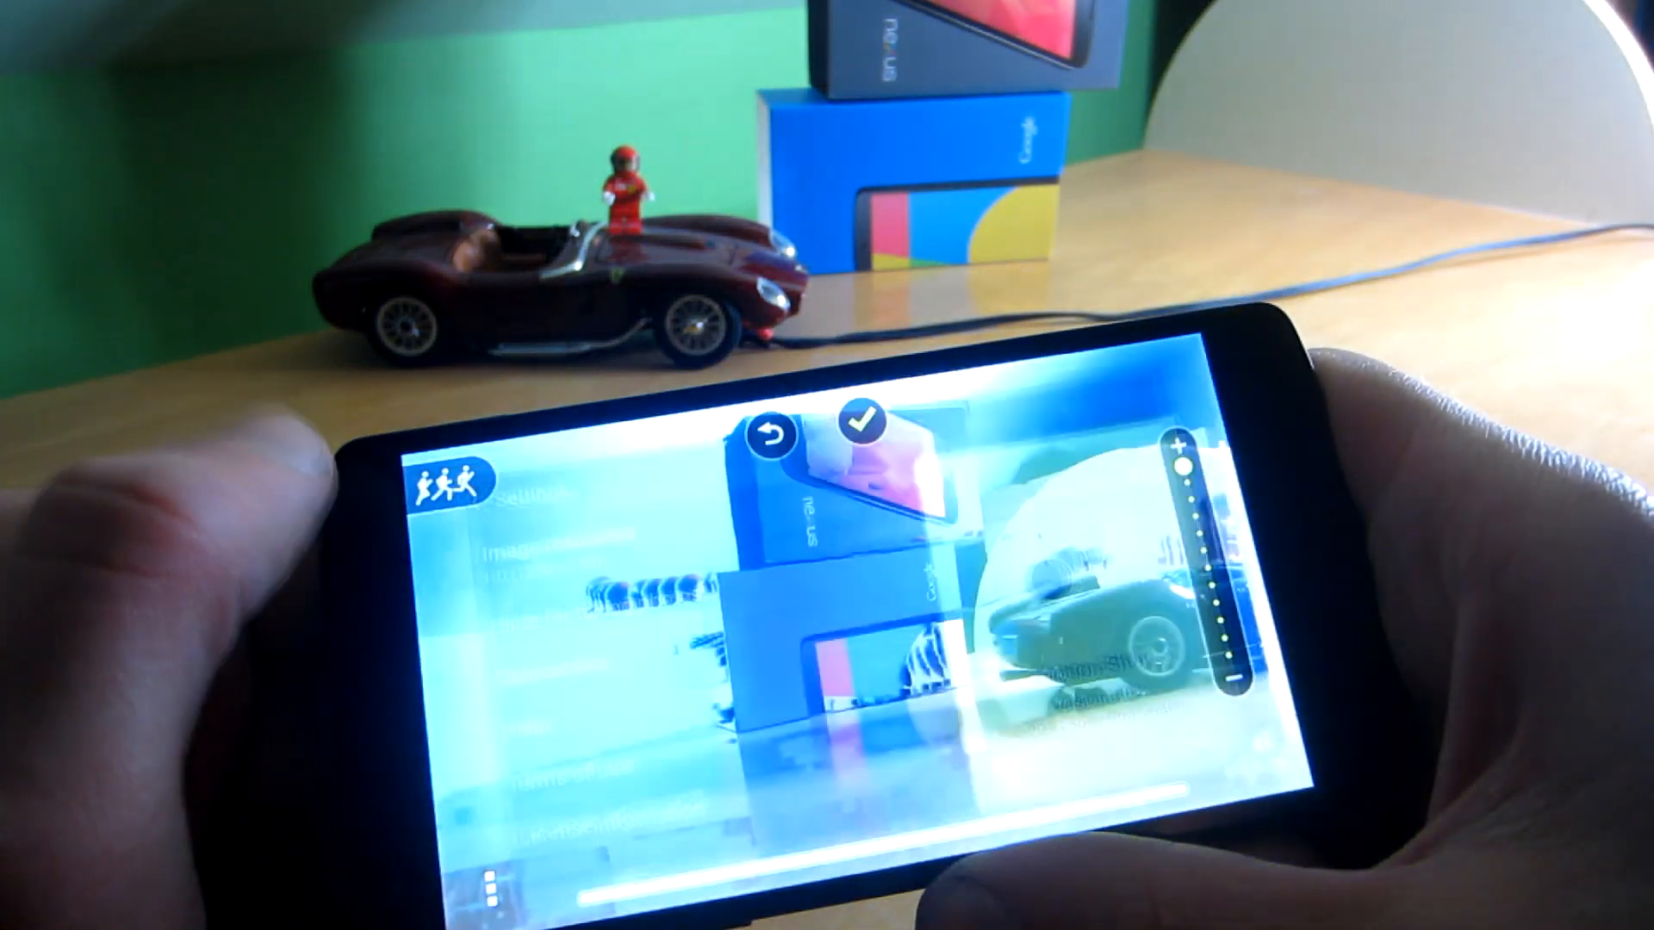
# Request to quit editing, bringing up the Quit editing confirmation
pyautogui.click(770, 431)
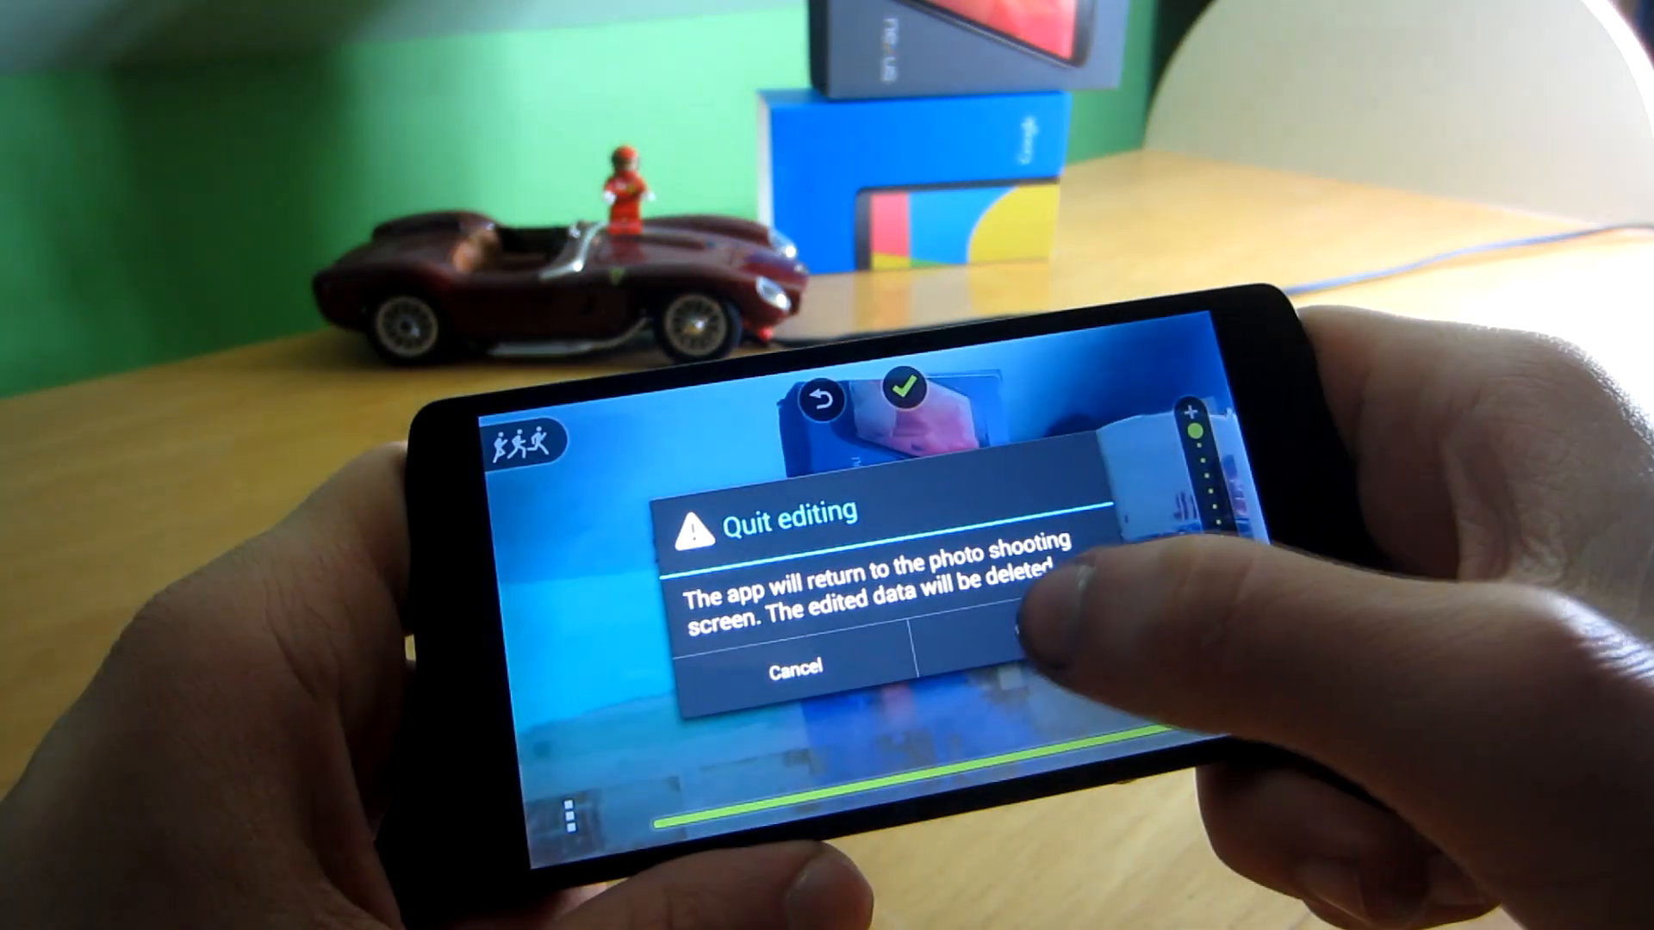